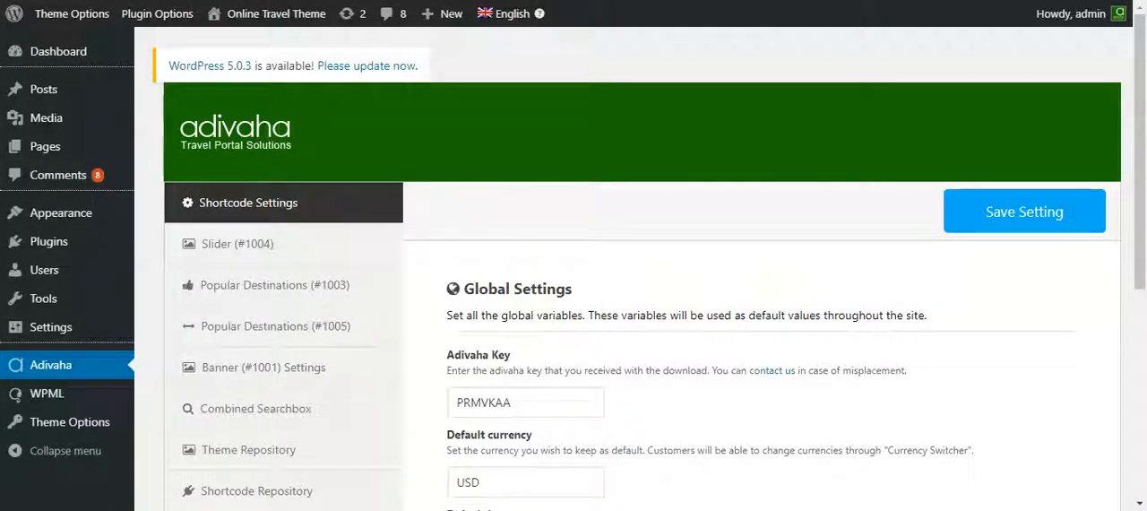
mouse_move(656, 448)
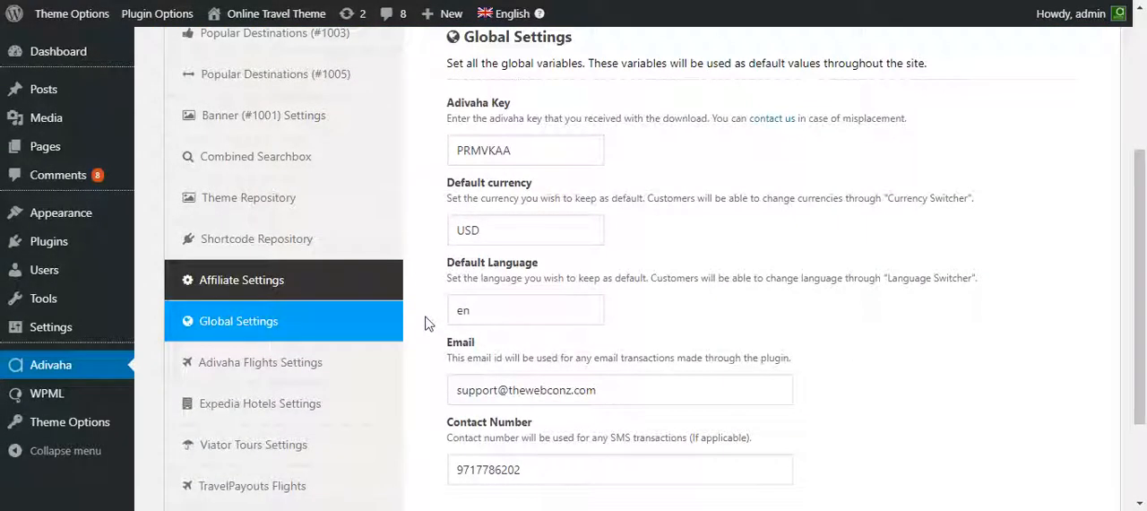
- Install the Viator Activities Booking module from the Modules Repository
scroll("down", 3)
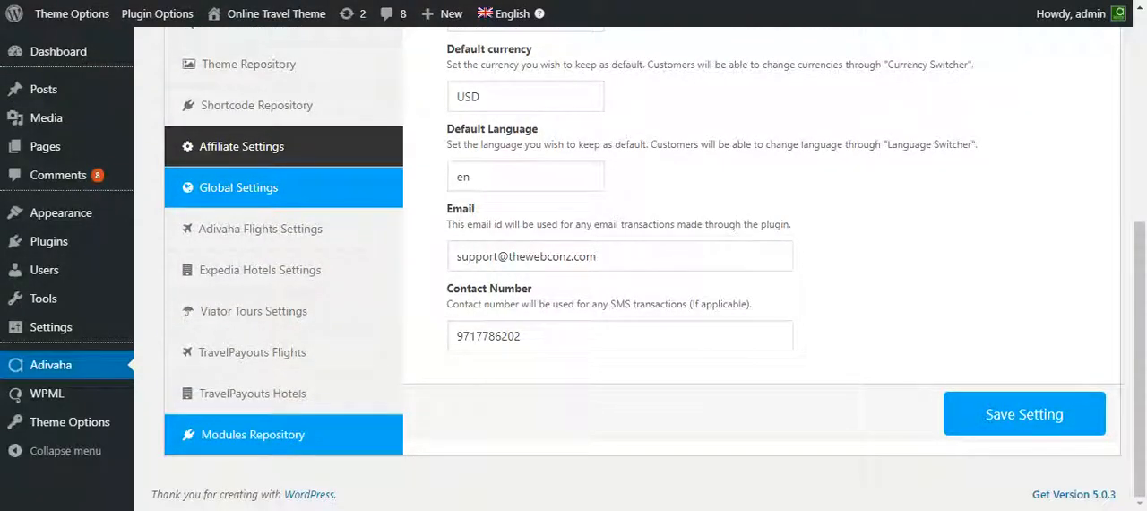
left_click(253, 433)
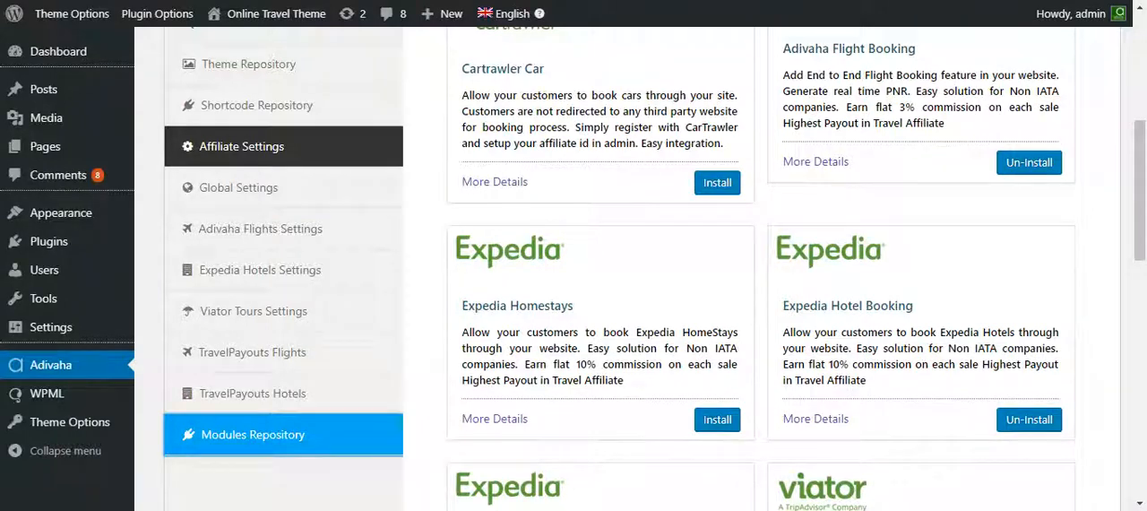
scroll("down", 3)
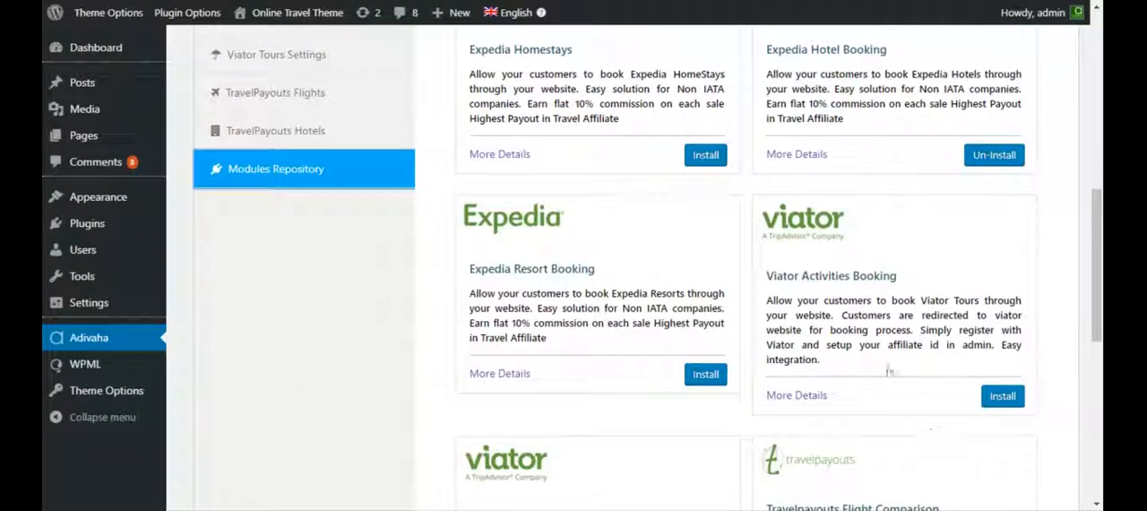
mouse_move(807, 287)
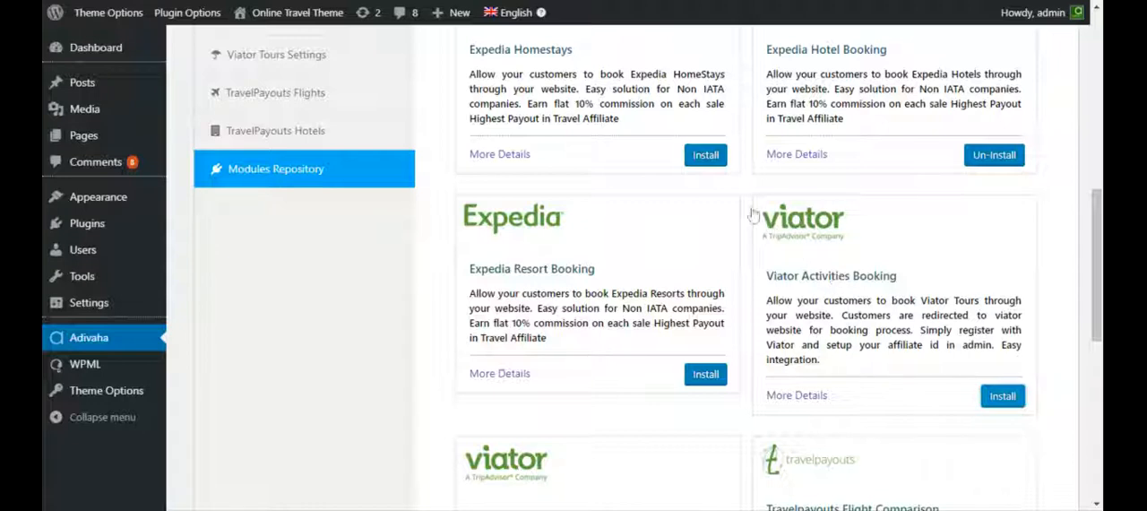
mouse_move(574, 247)
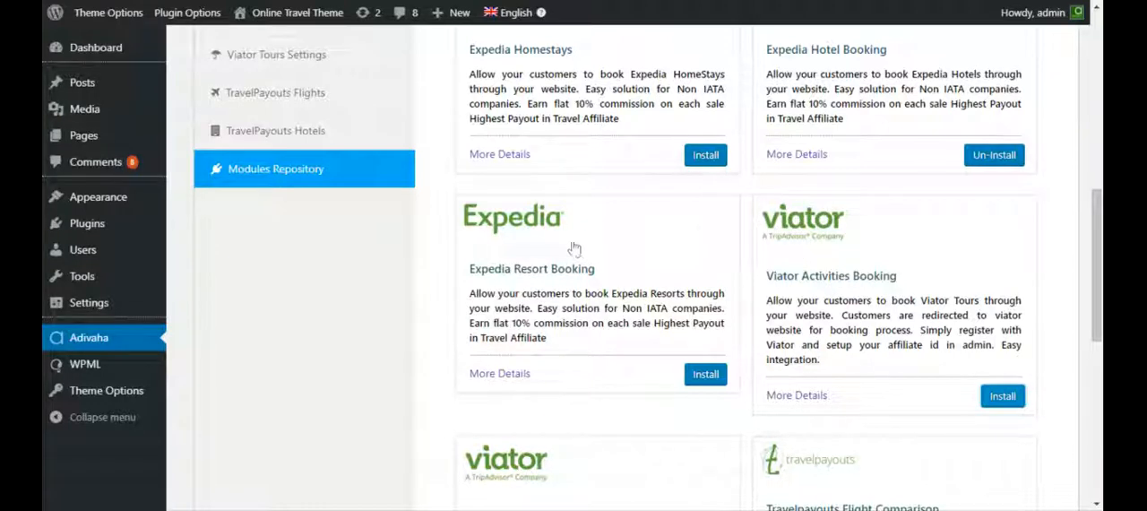
mouse_move(574, 225)
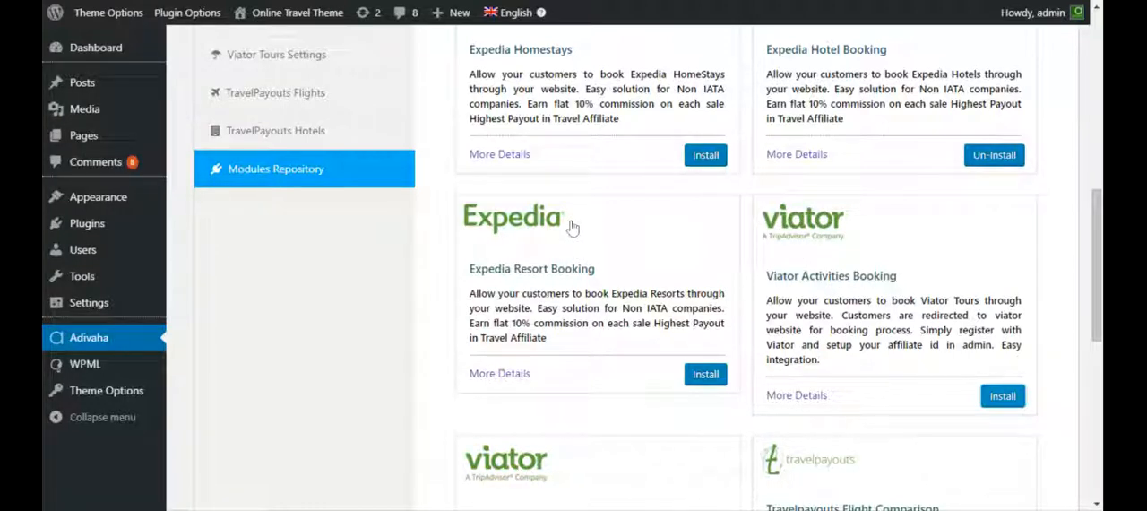
left_click(262, 269)
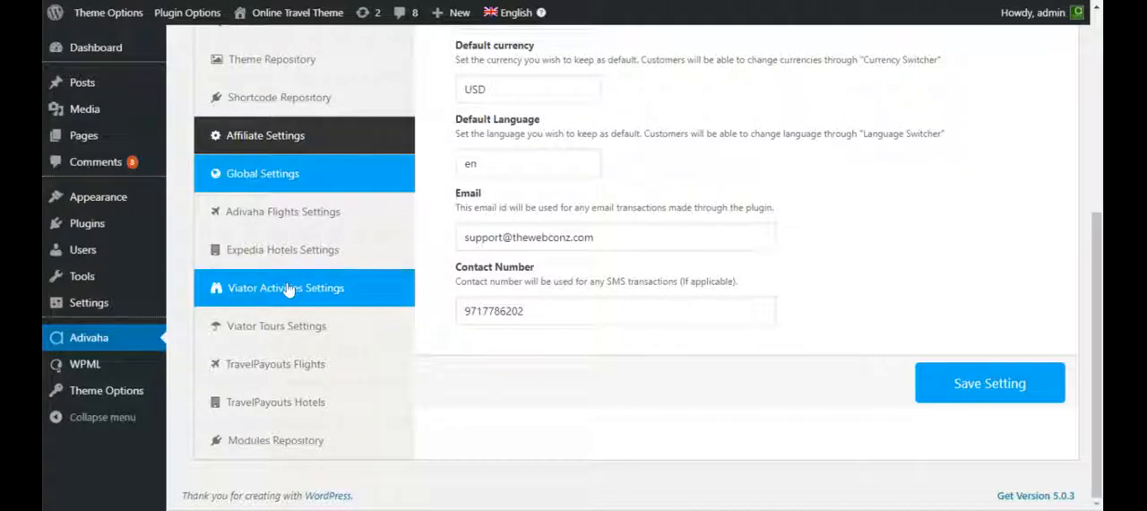
left_click(287, 287)
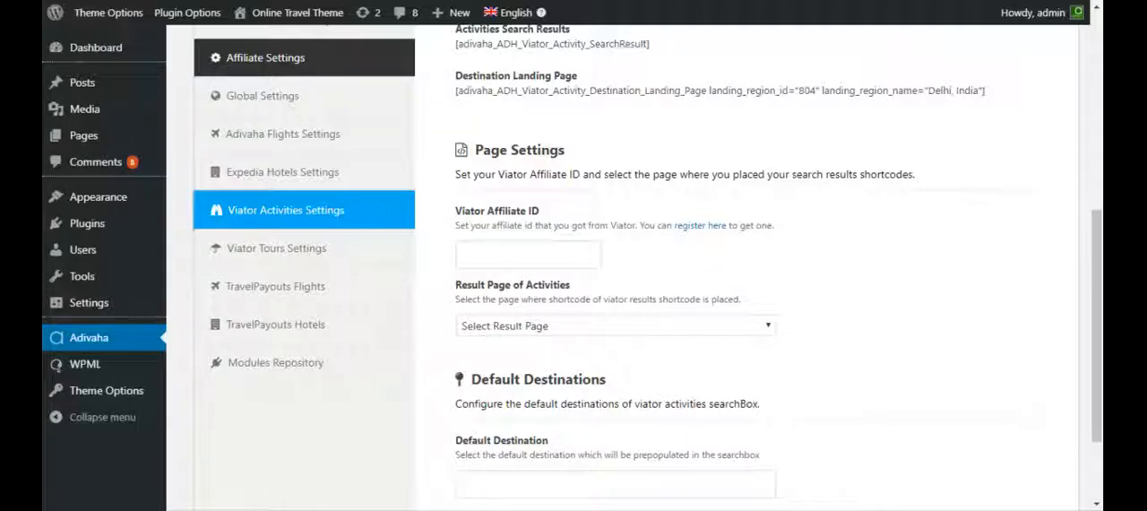
mouse_move(1003, 7)
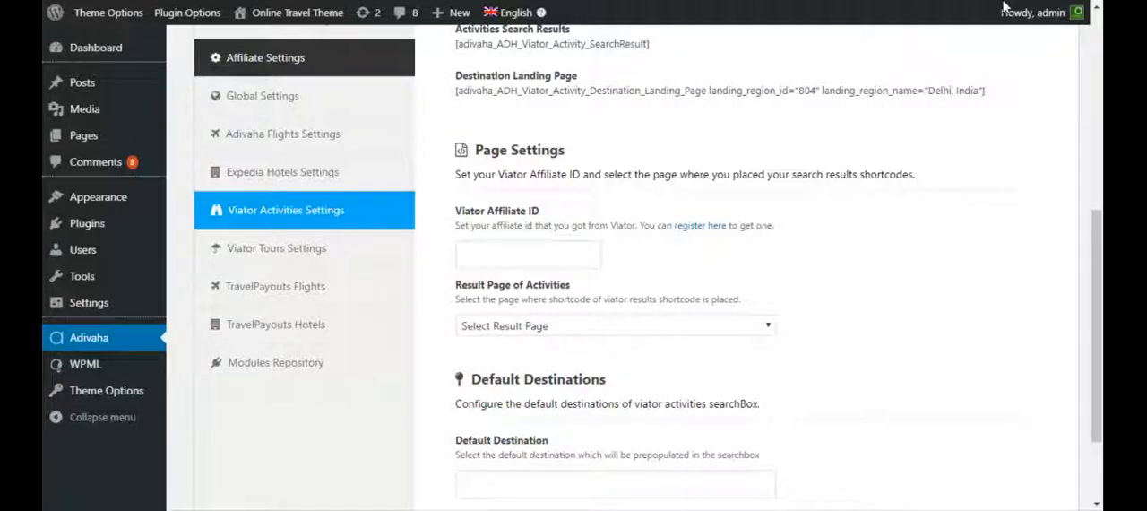
left_click(527, 255)
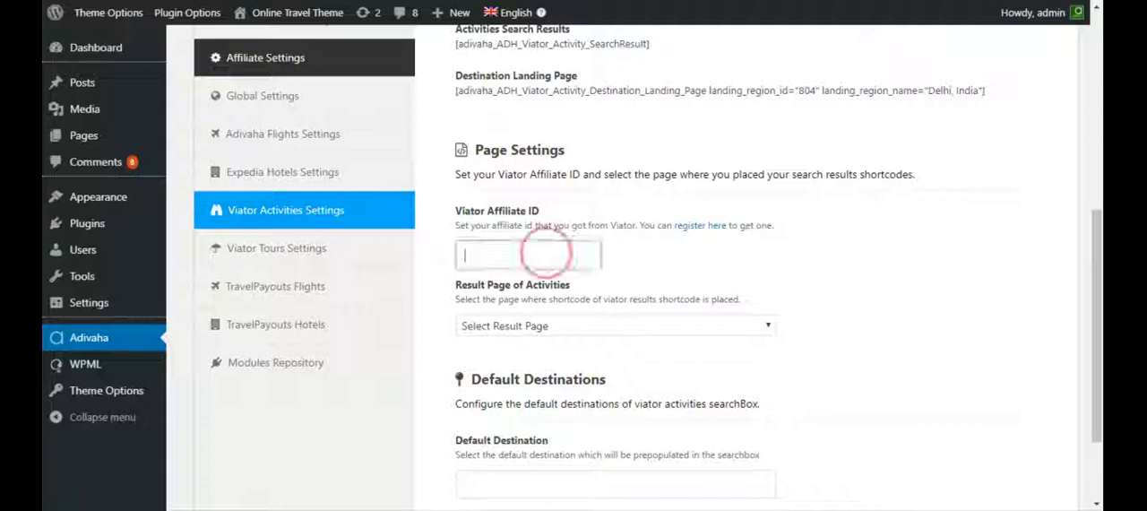
type("68357")
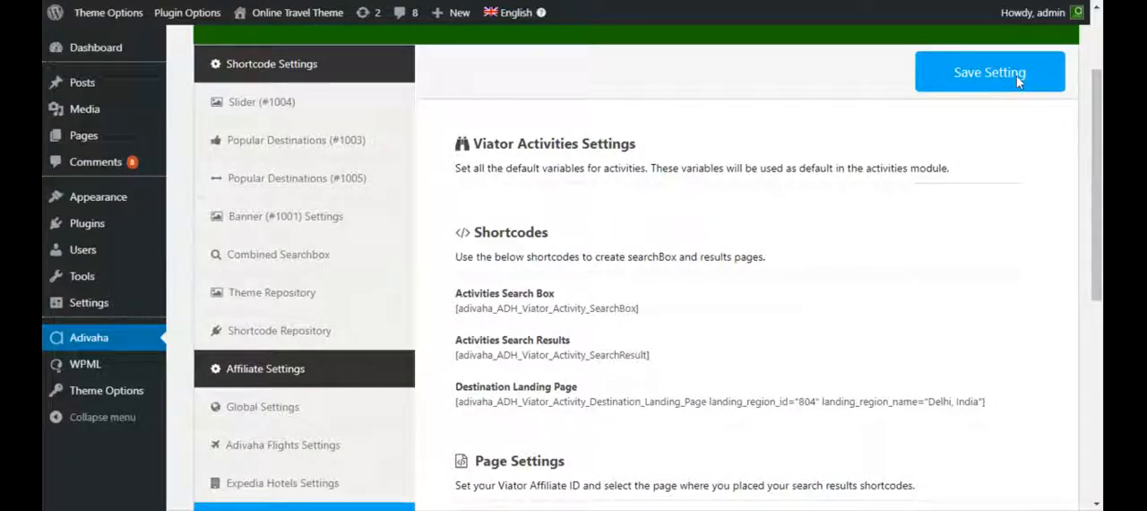
mouse_move(941, 195)
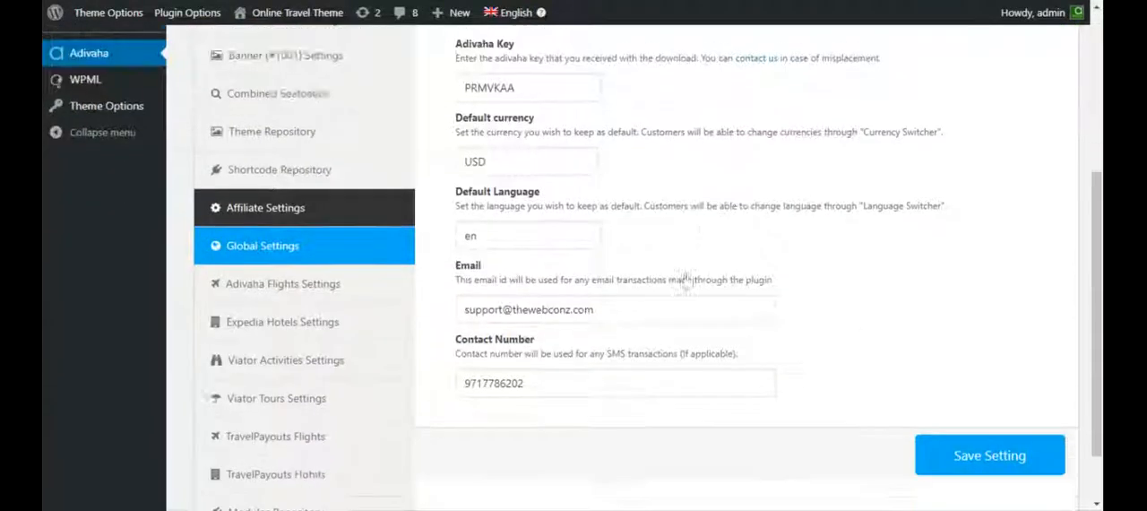
- Reopen Viator Activities Settings to confirm the affiliate ID reads 68357
scroll("down", 3)
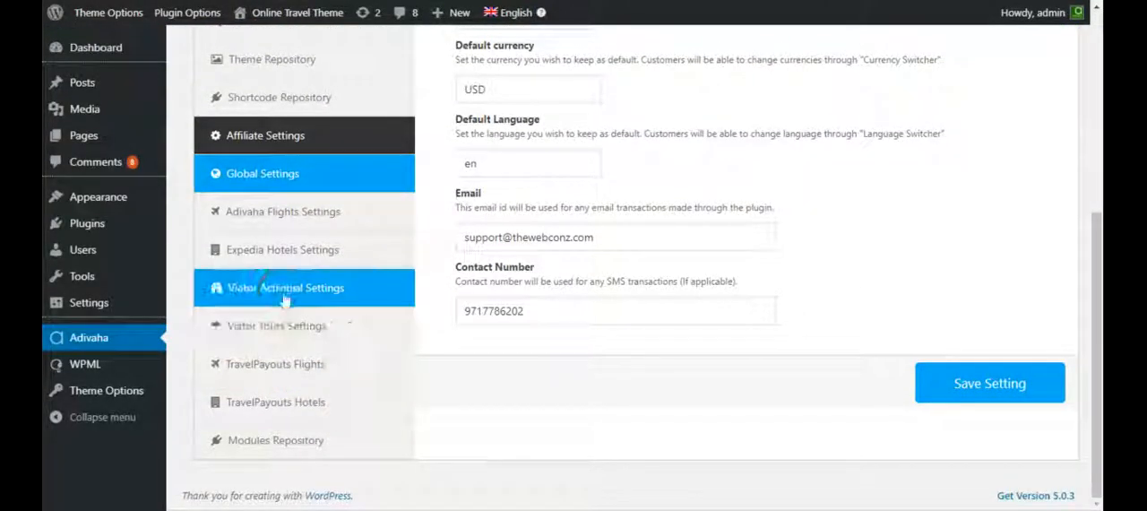
left_click(285, 286)
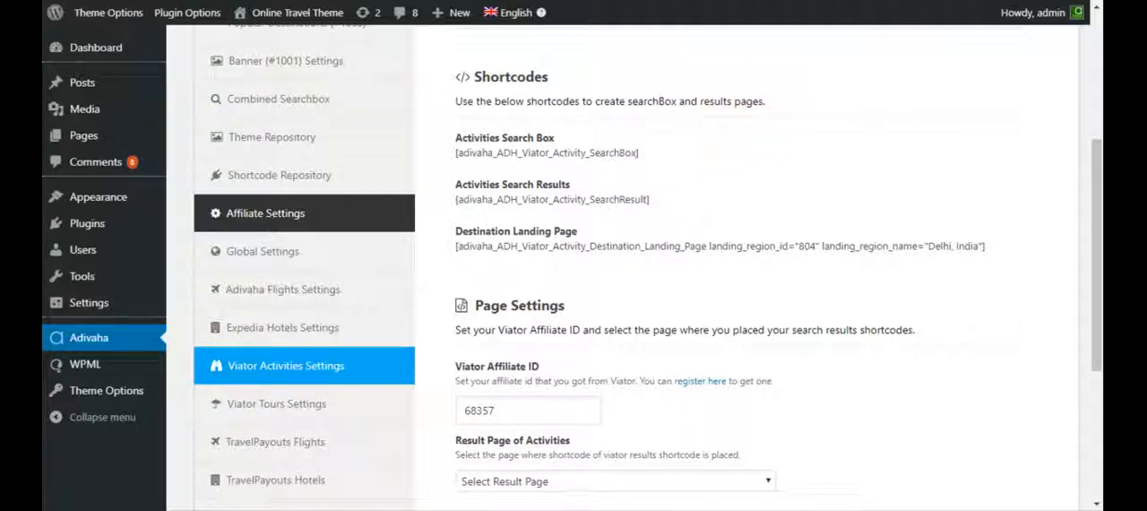
mouse_move(654, 441)
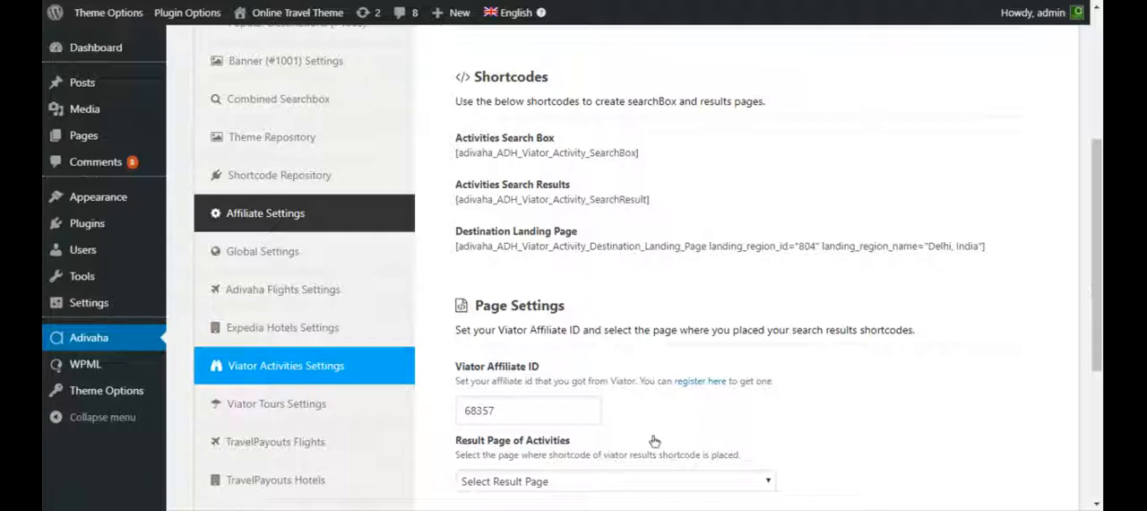